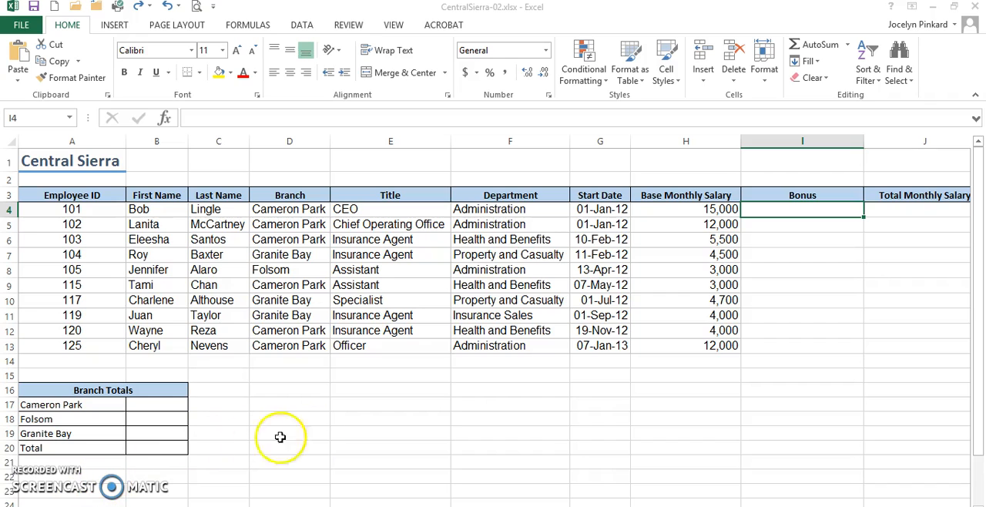
# Review the Bonus sheet table, then insert a VLOOKUP function into cell I4.
pyautogui.scroll(-3)
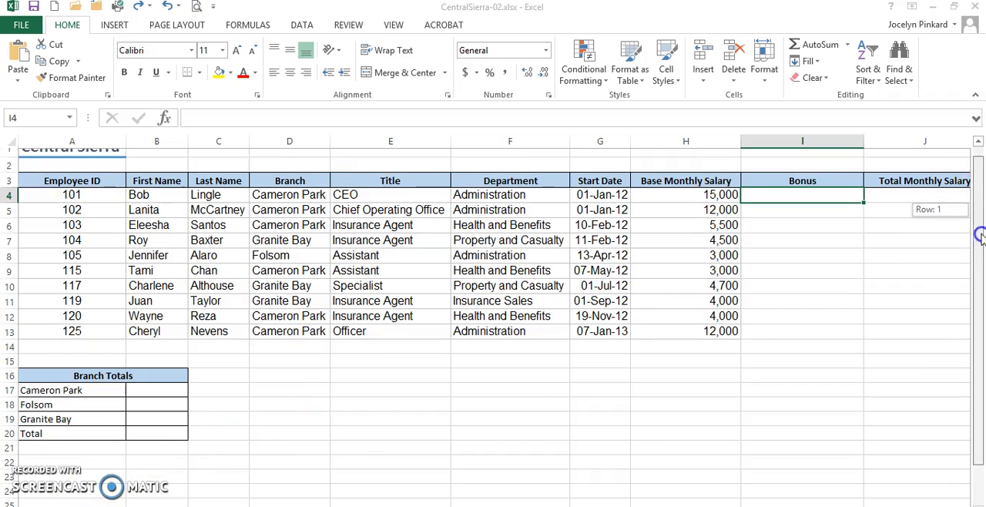
pyautogui.scroll(-3)
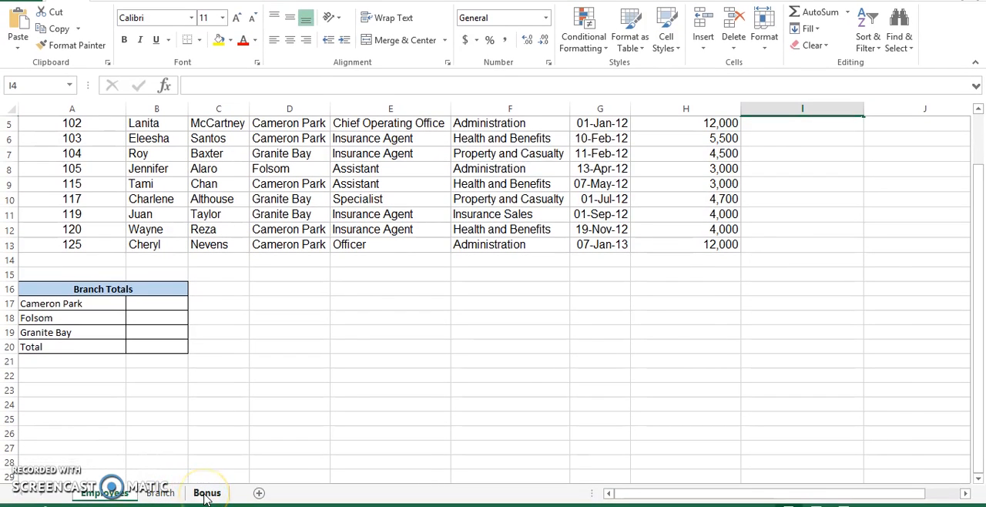
pyautogui.click(202, 493)
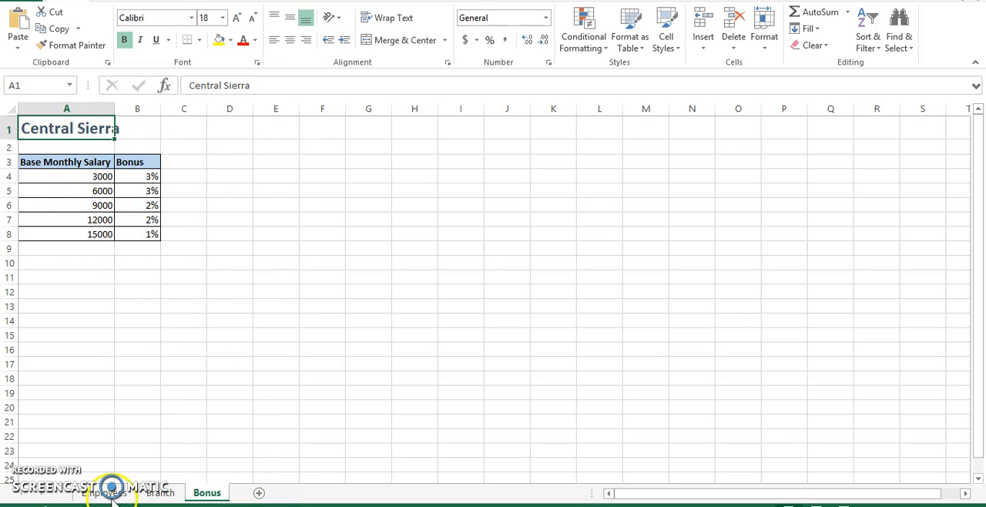
pyautogui.click(114, 492)
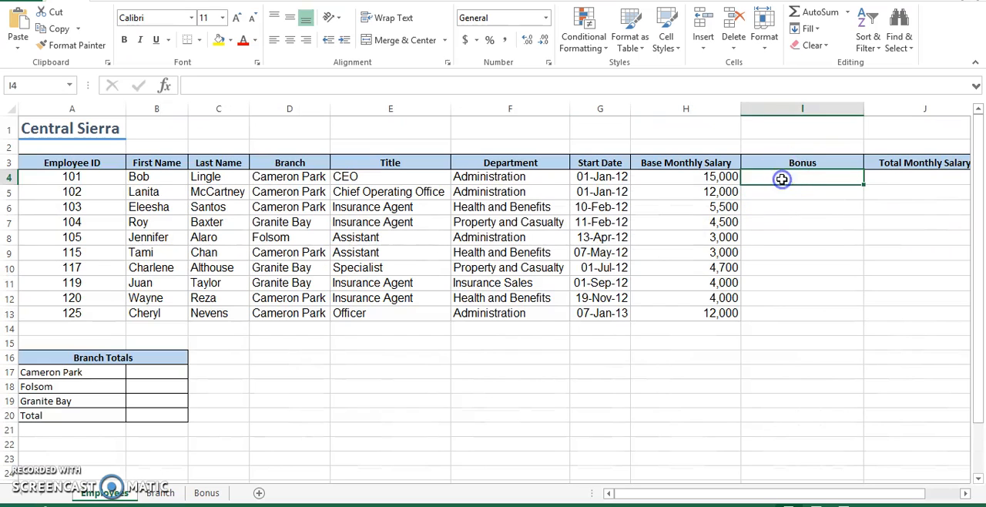
pyautogui.moveTo(140, 122)
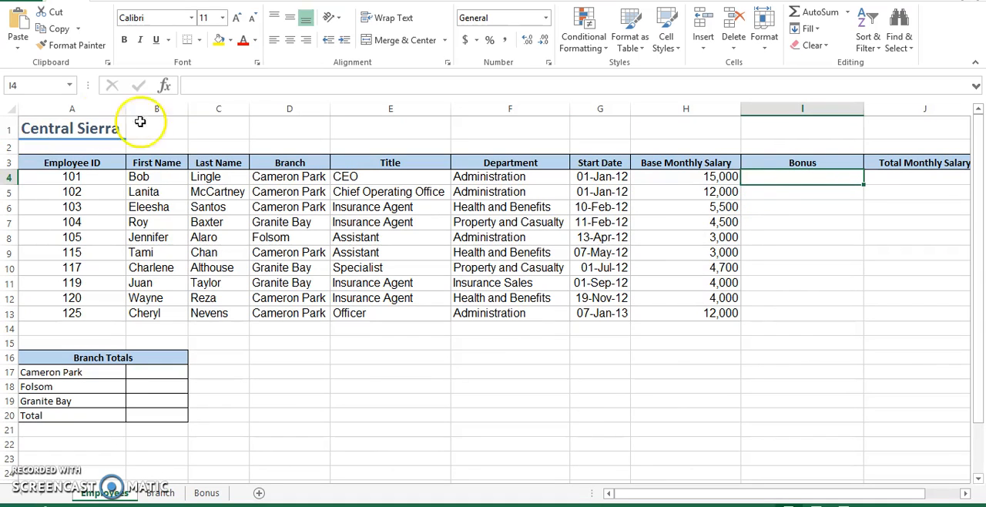
pyautogui.moveTo(166, 87)
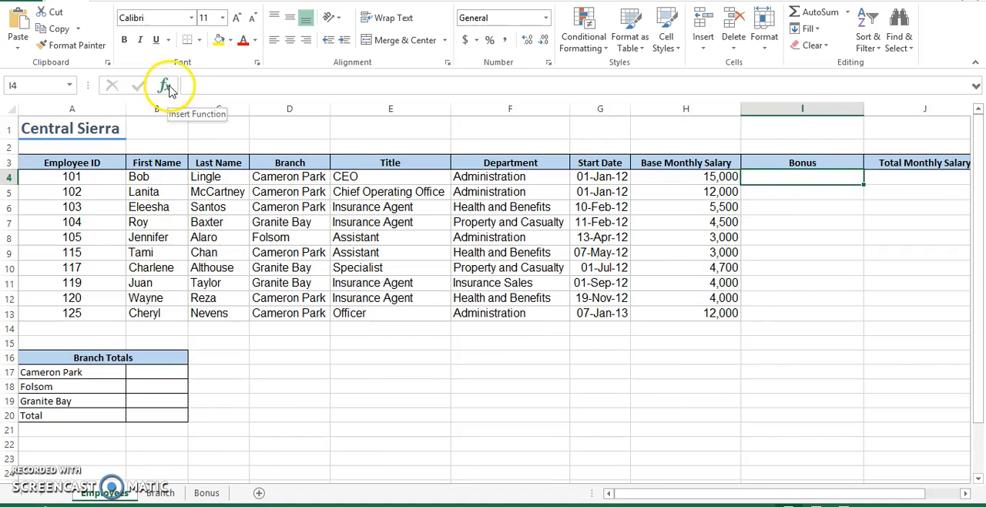
pyautogui.click(164, 85)
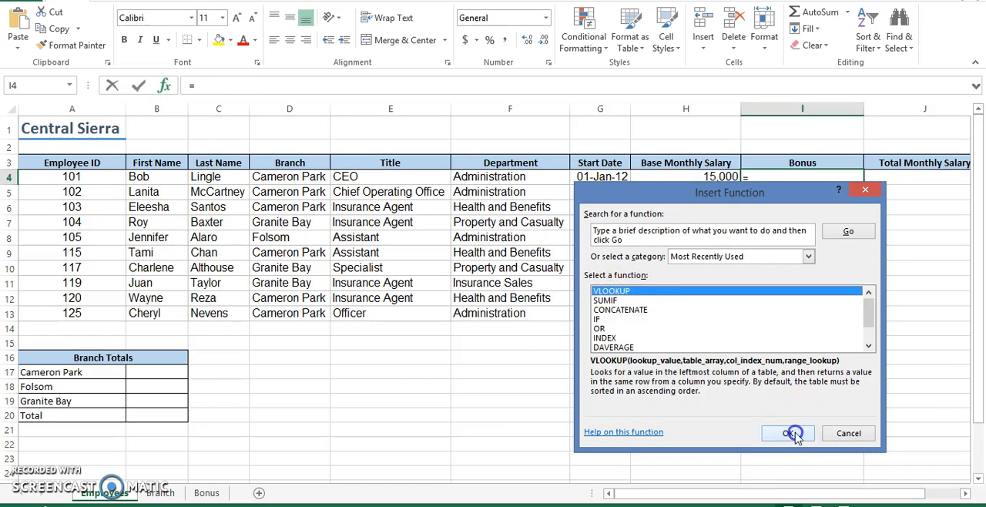
pyautogui.click(782, 433)
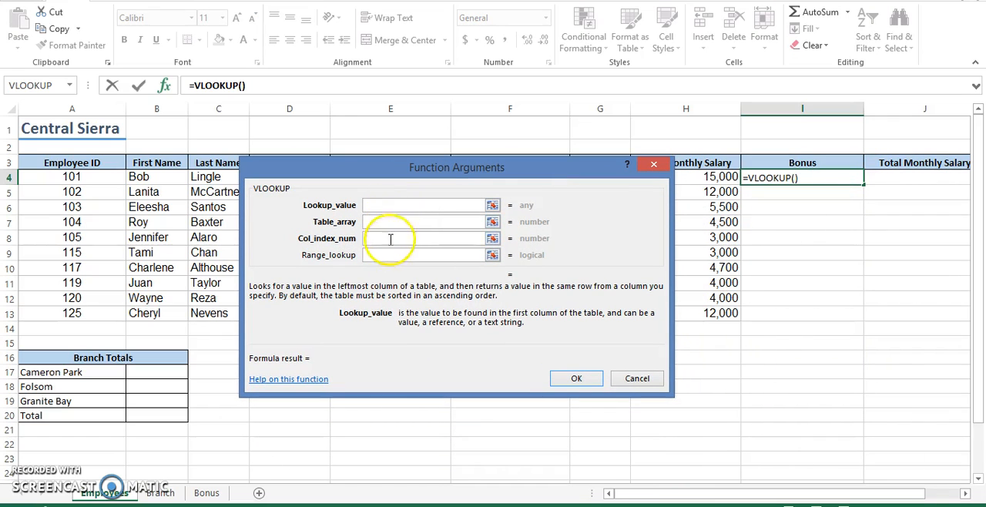
pyautogui.moveTo(406, 202)
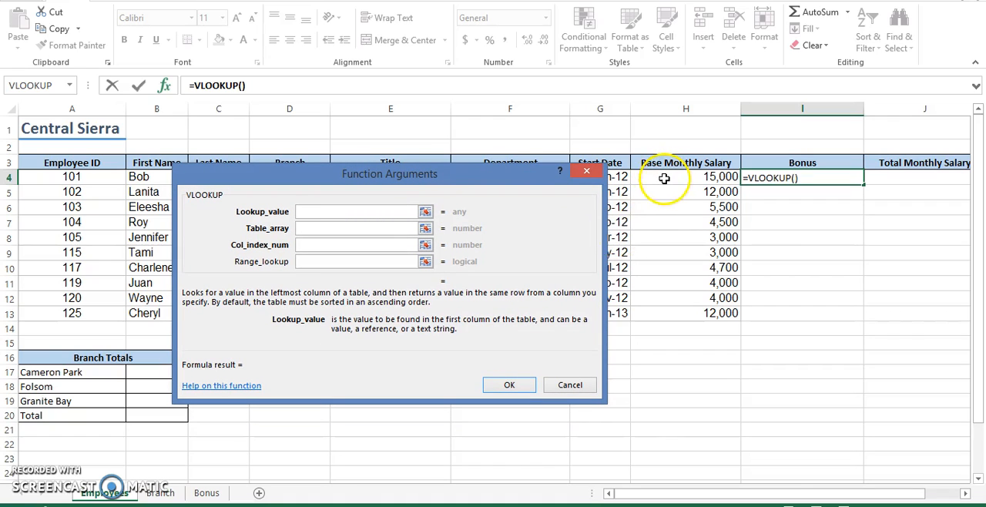
pyautogui.moveTo(664, 179)
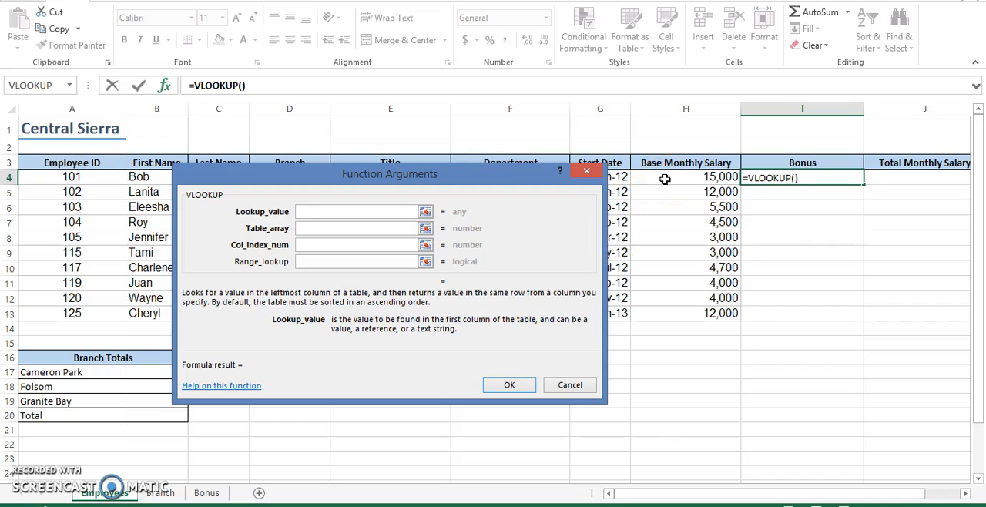
# Set H4 as the lookup value and switch to the Bonus sheet for the table.
pyautogui.click(686, 177)
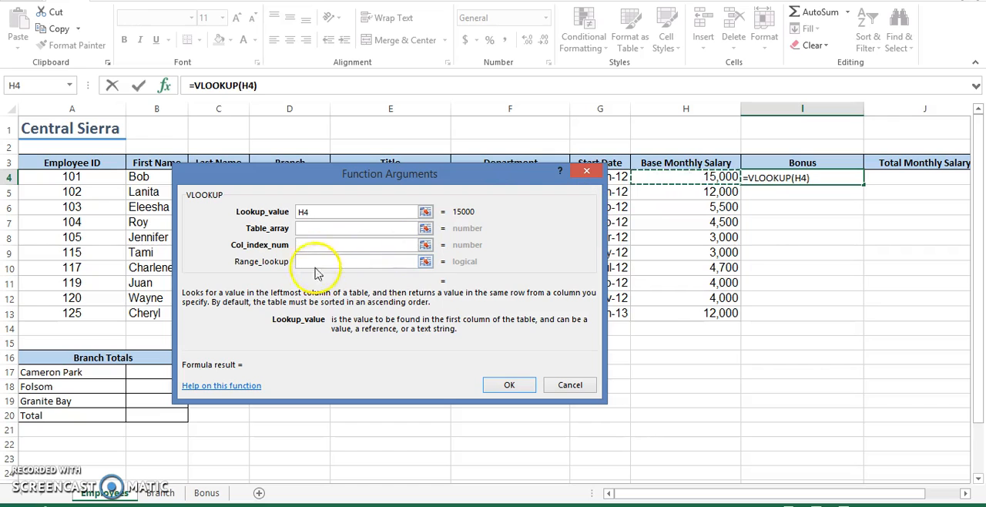
pyautogui.click(354, 211)
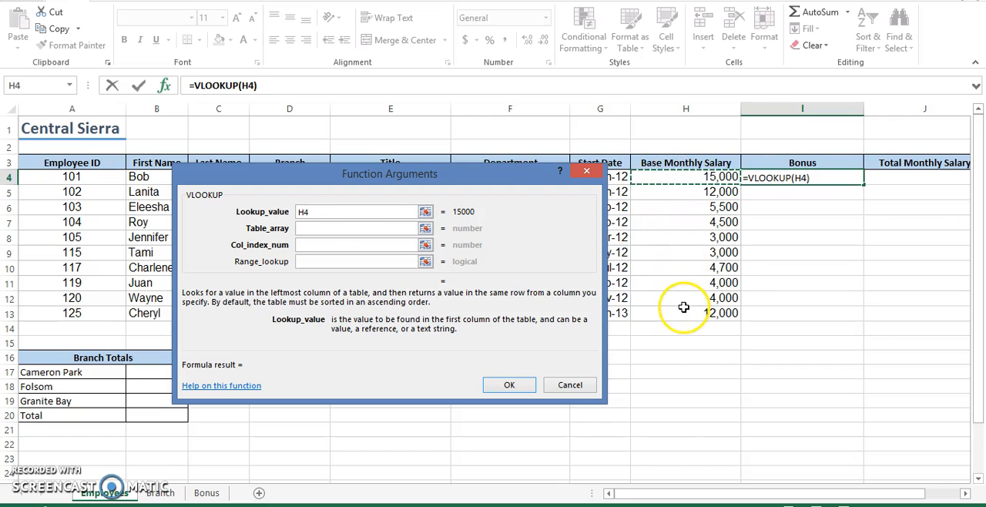
pyautogui.click(345, 228)
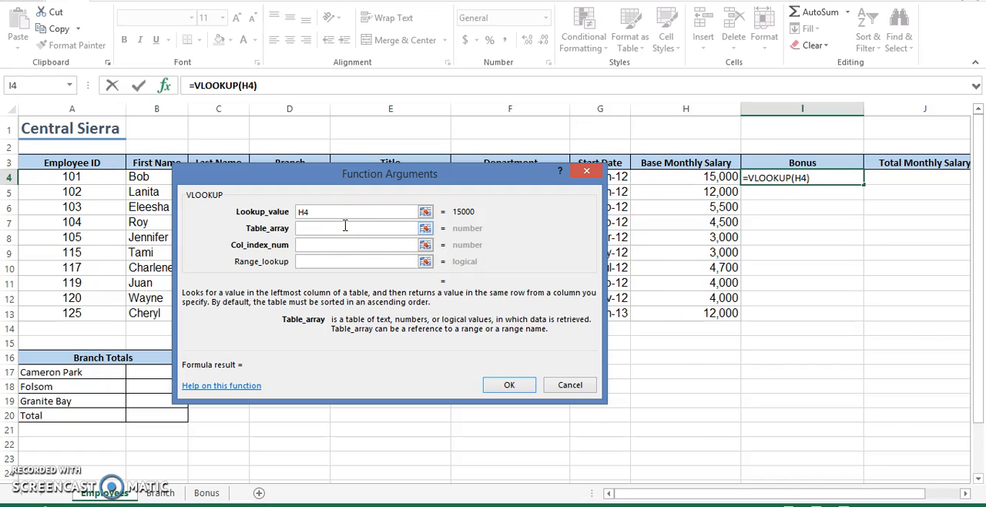
pyautogui.moveTo(350, 225)
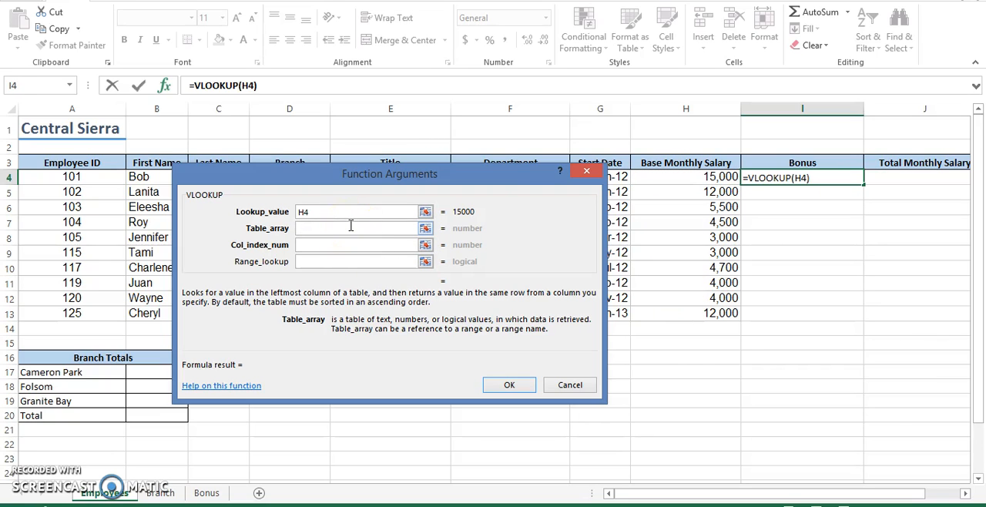
pyautogui.moveTo(223, 293)
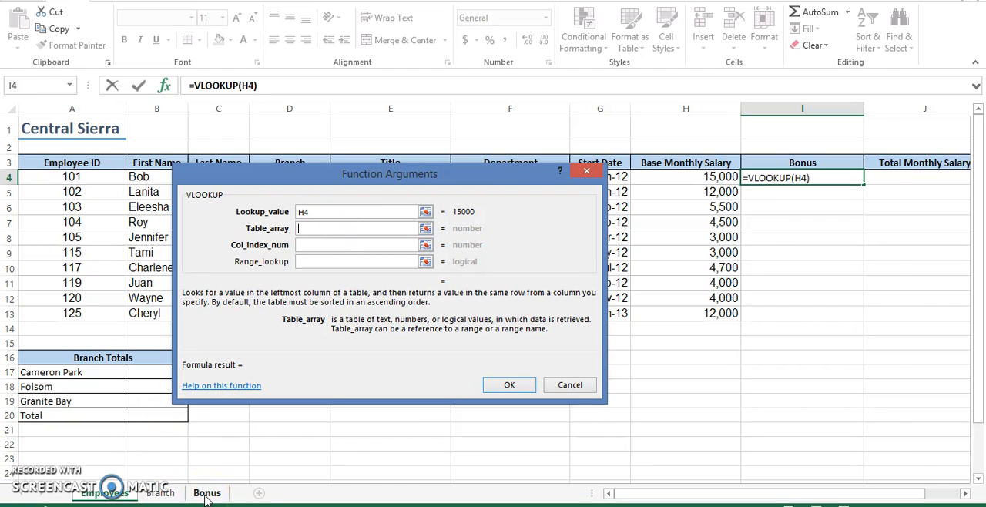
pyautogui.click(206, 493)
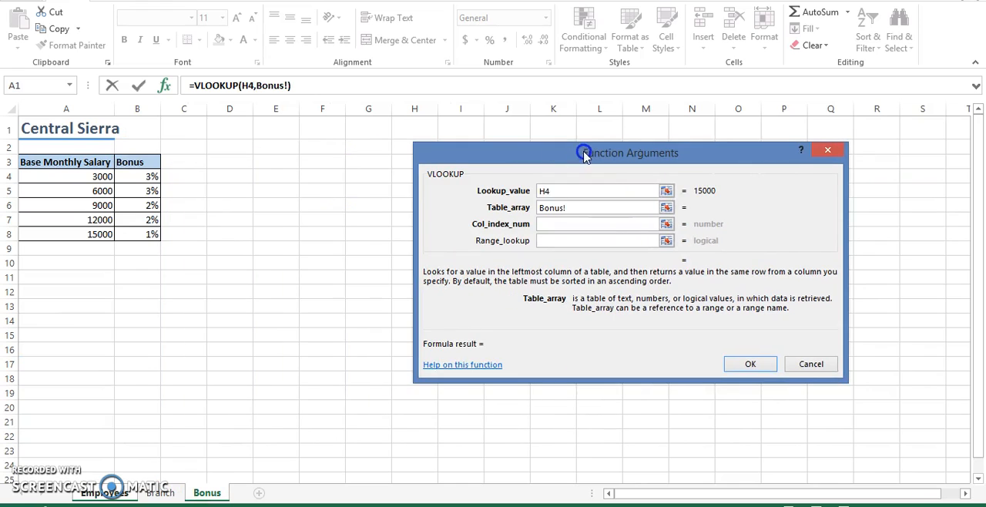
# Select Bonus!A3:B8 as the VLOOKUP table array.
pyautogui.click(37, 162)
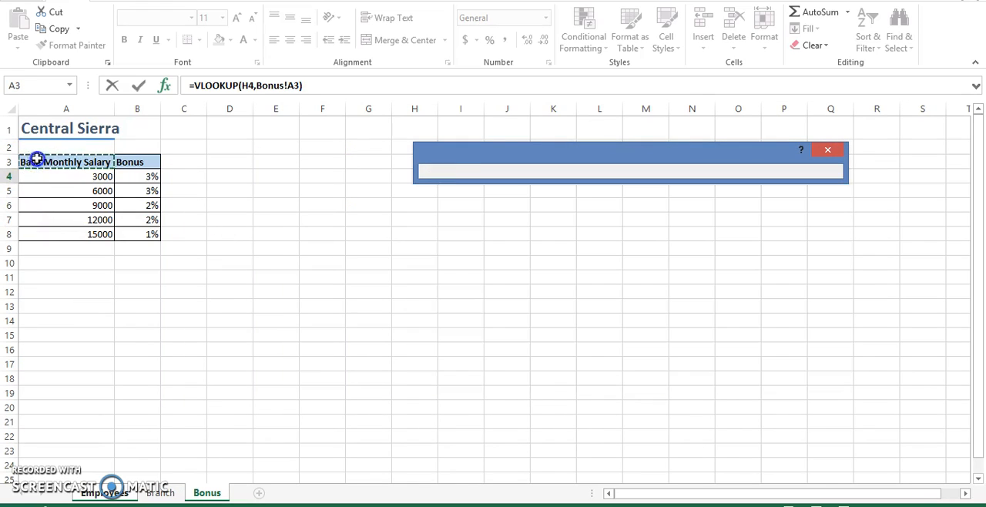
pyautogui.moveTo(35, 162); pyautogui.dragTo(137, 205)
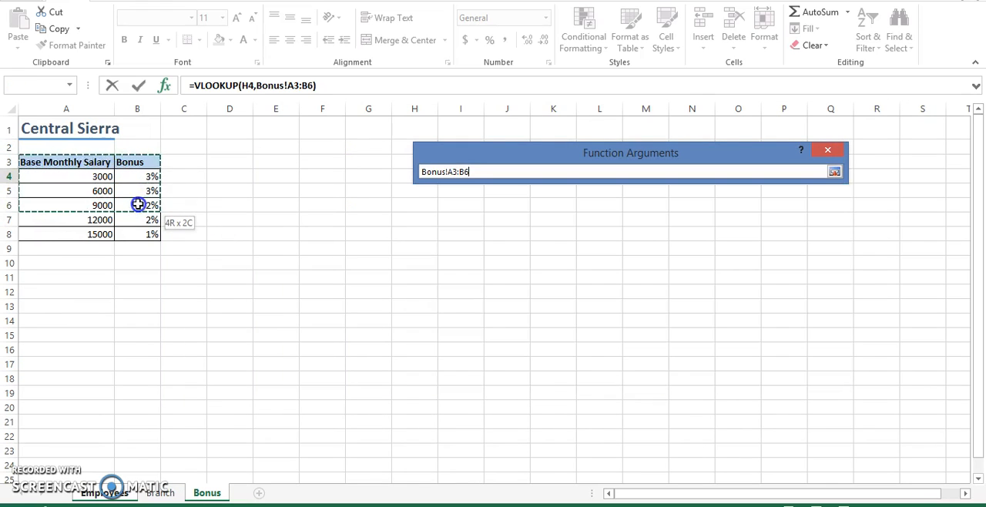
pyautogui.moveTo(140, 205); pyautogui.dragTo(140, 234)
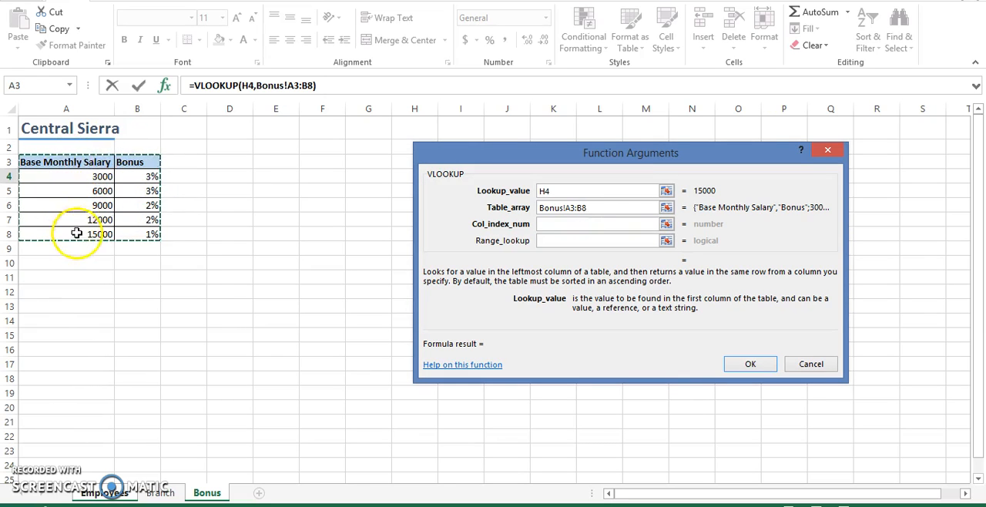
pyautogui.moveTo(138, 224)
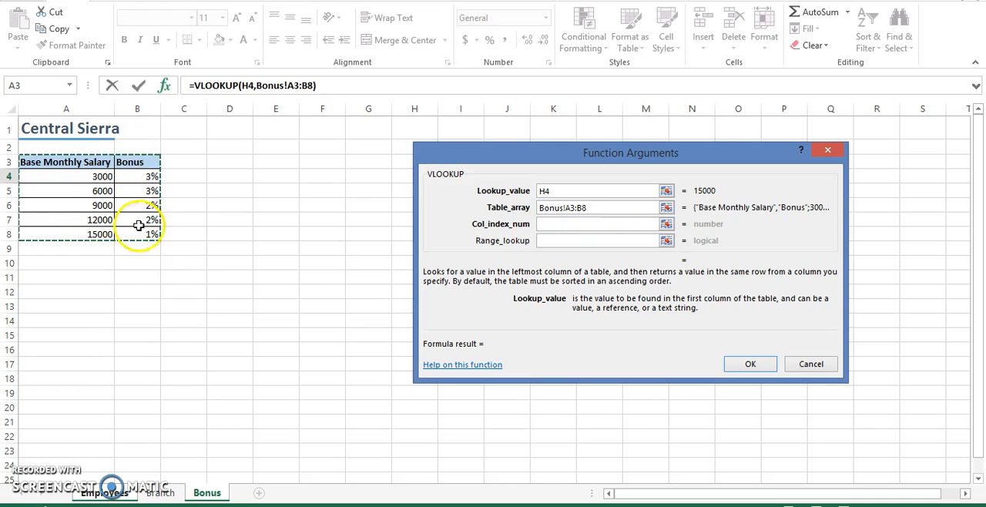
pyautogui.click(597, 223)
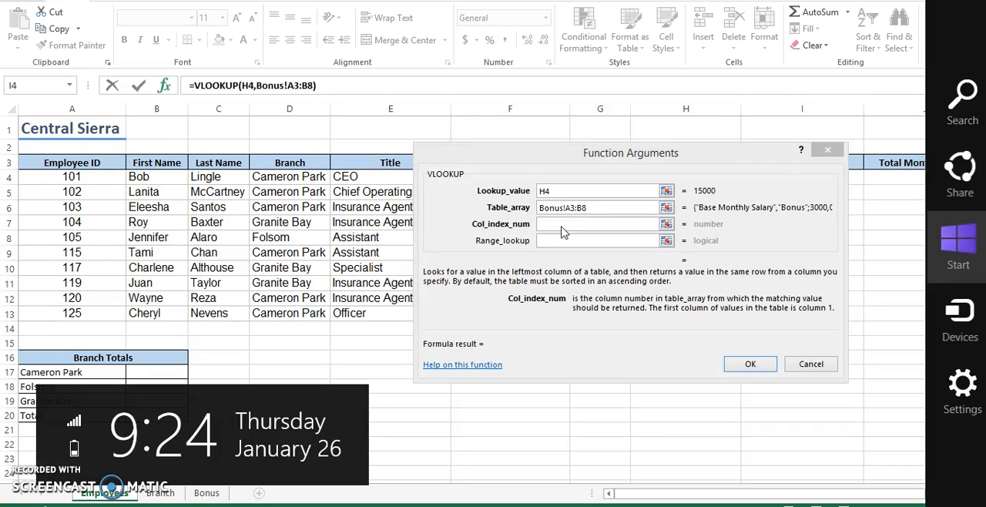
# Enter column index 2 and confirm the formula, so I4 returns 0.01.
pyautogui.click(597, 224)
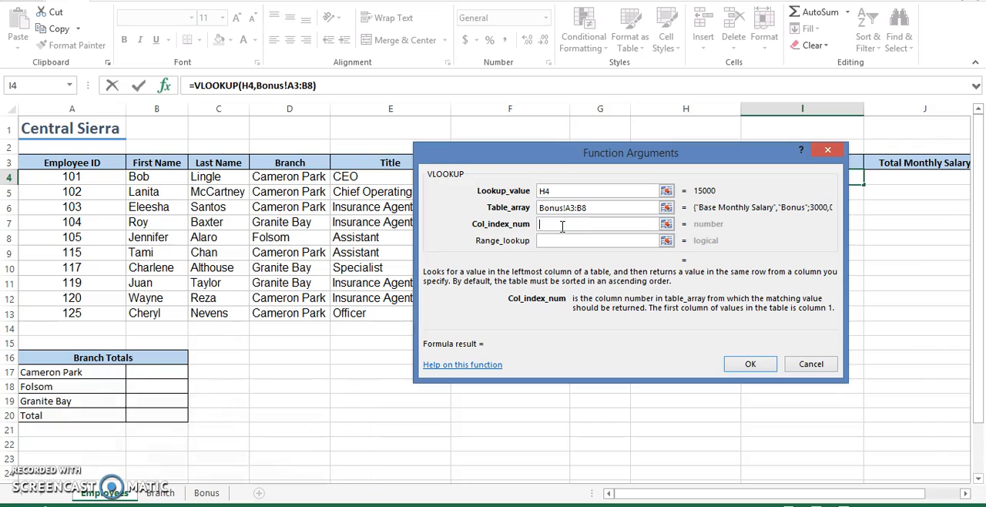
pyautogui.write('2')
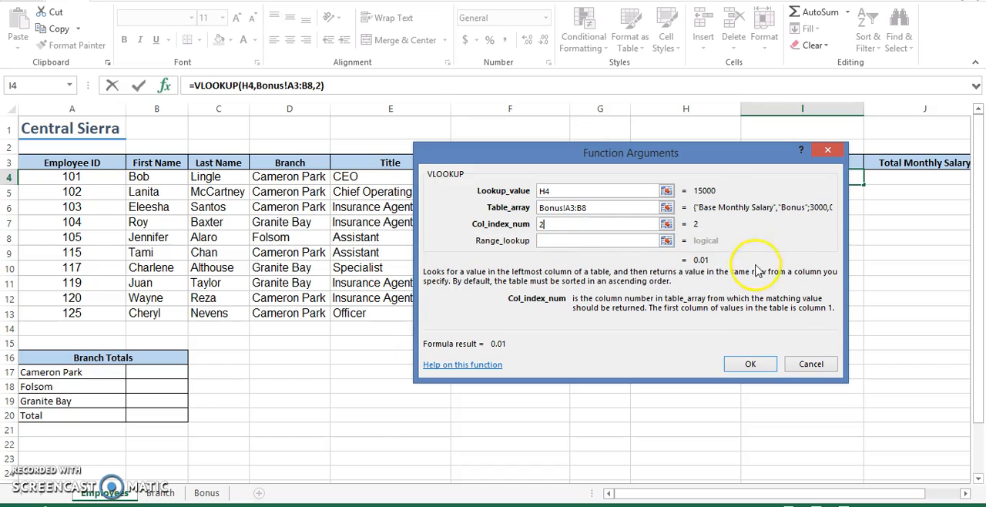
pyautogui.moveTo(695, 221)
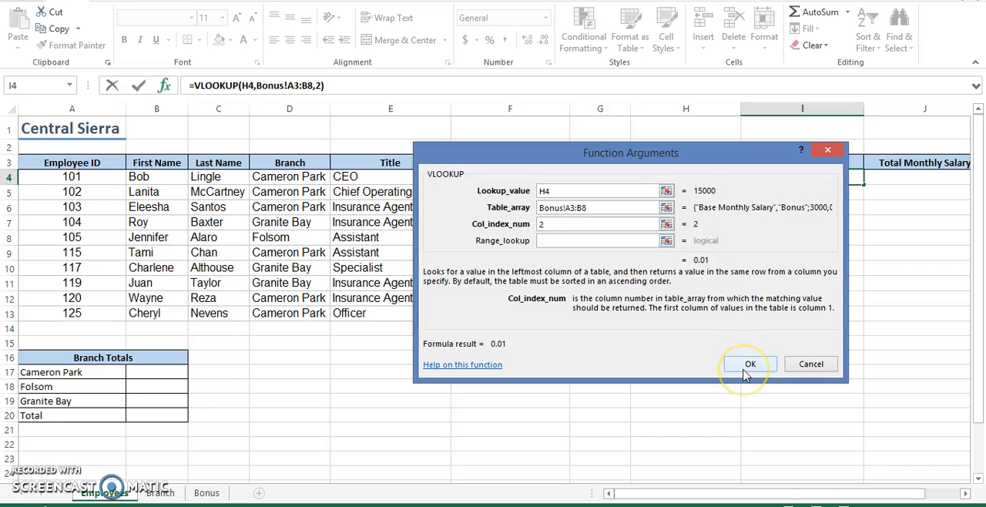
pyautogui.click(748, 363)
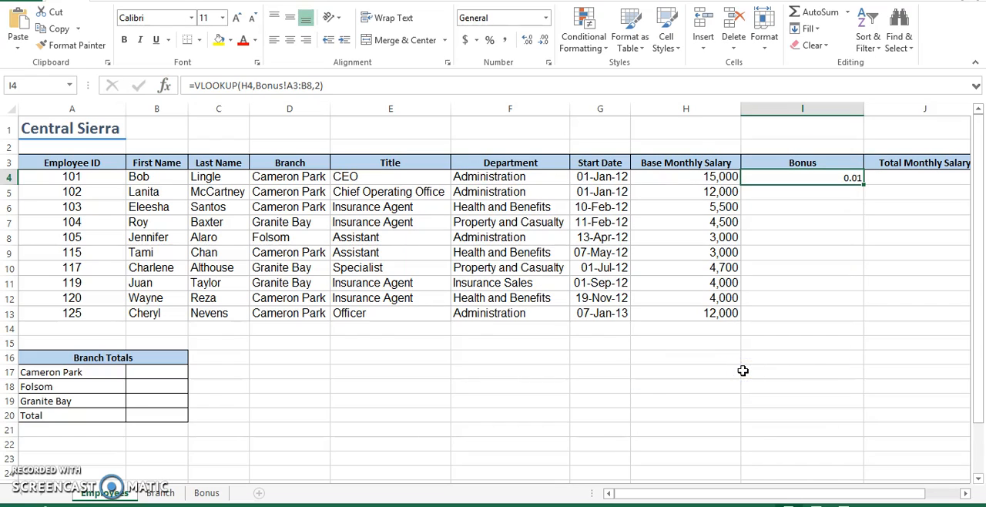
pyautogui.moveTo(788, 181)
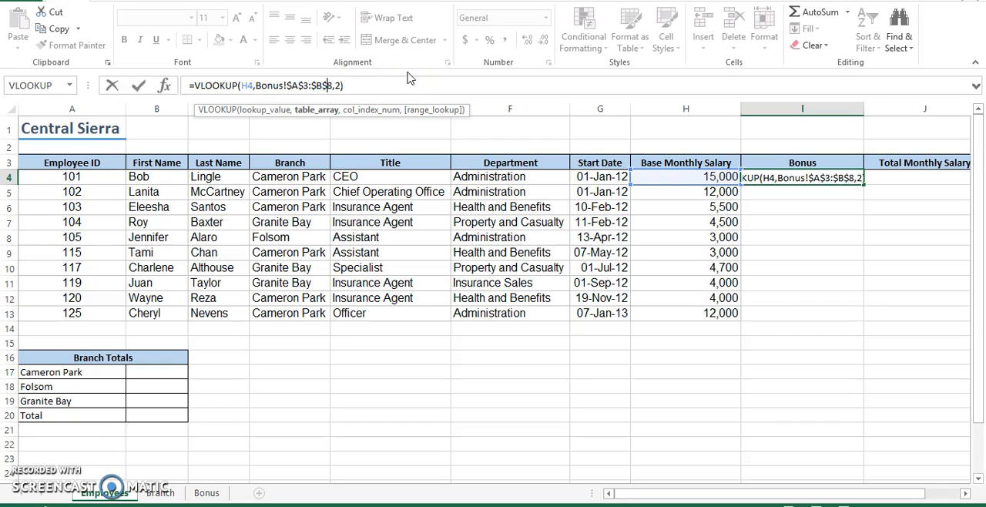
# Commit the I4 formula with the absolute range Bonus!$A$3:$B$8.
pyautogui.press('Enter')
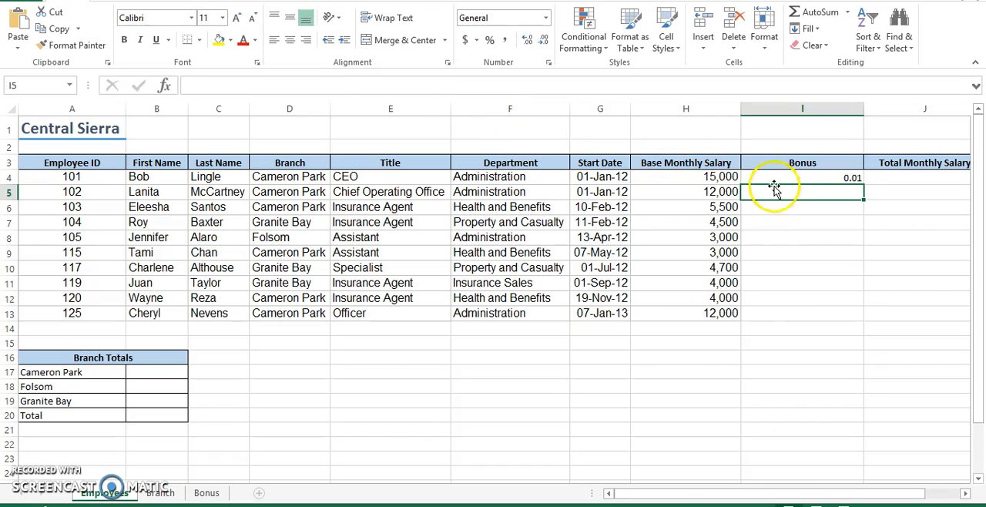
# Select the finished formula in I4 to fill it down to I13.
pyautogui.click(802, 177)
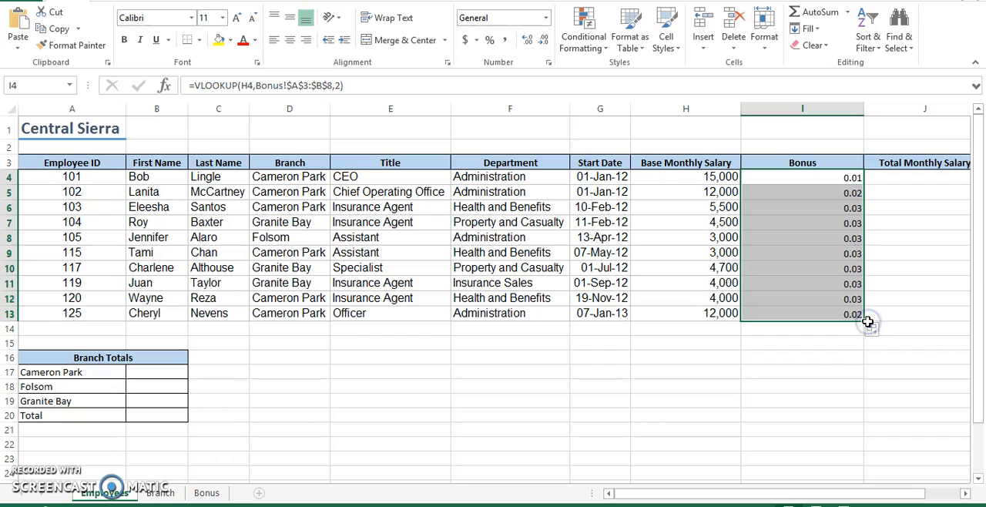
pyautogui.moveTo(872, 182)
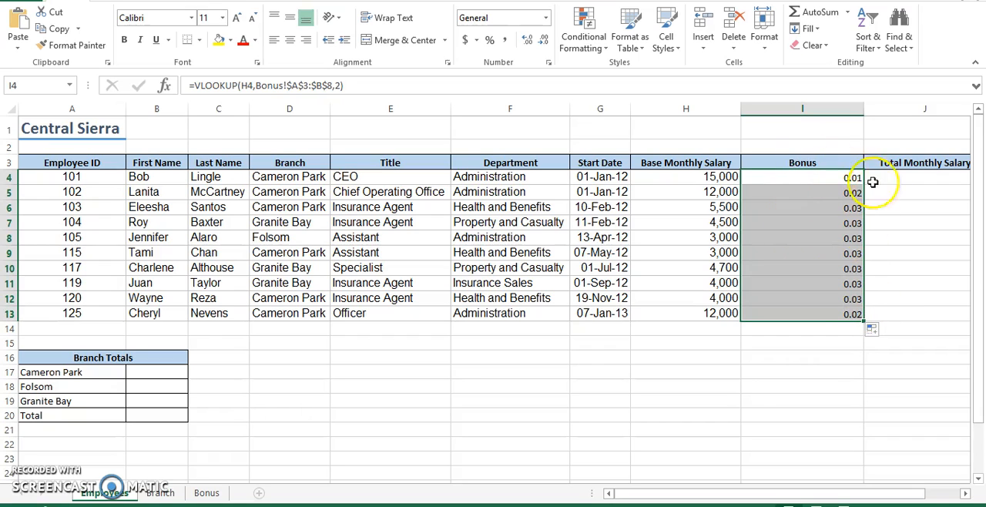
pyautogui.moveTo(771, 294)
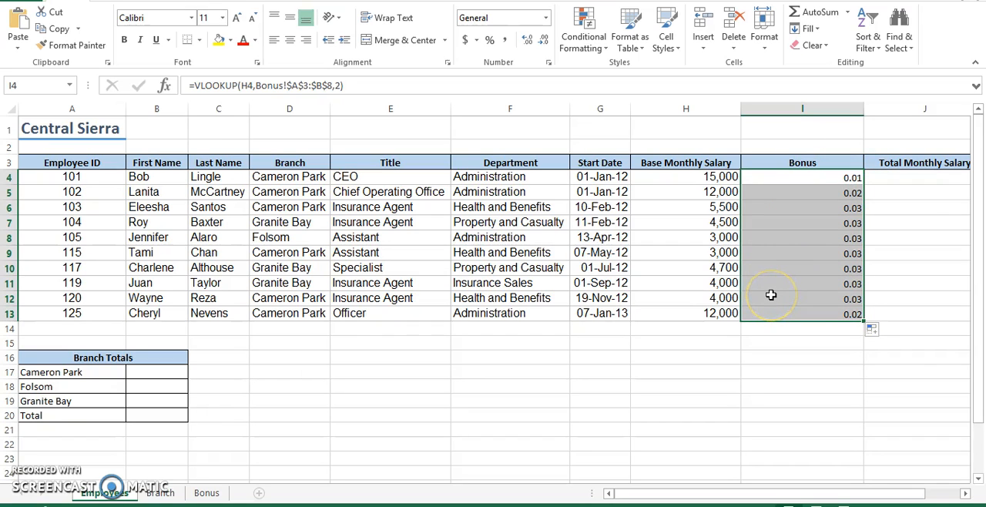
pyautogui.moveTo(485, 54)
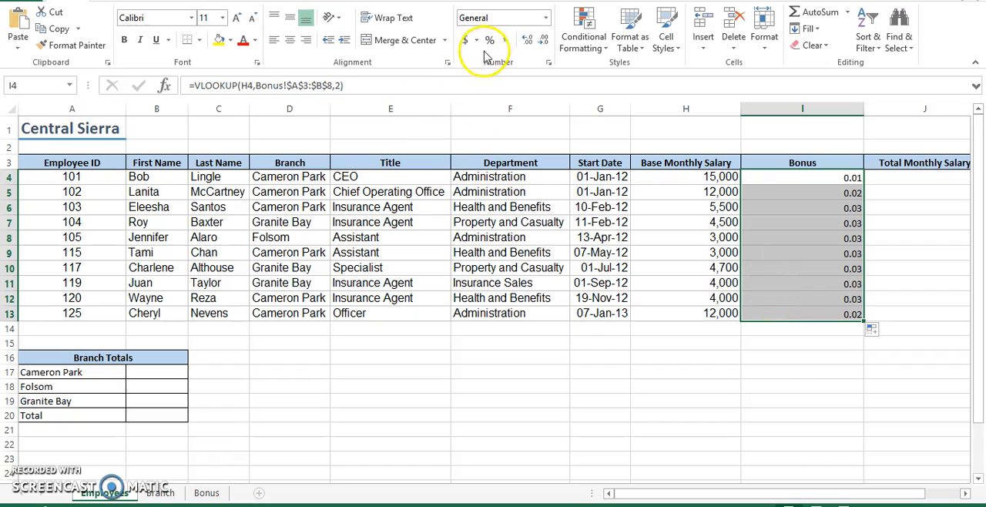
# Apply Percent Style to I4:I13 so bonuses show 1% to 3%.
pyautogui.click(488, 39)
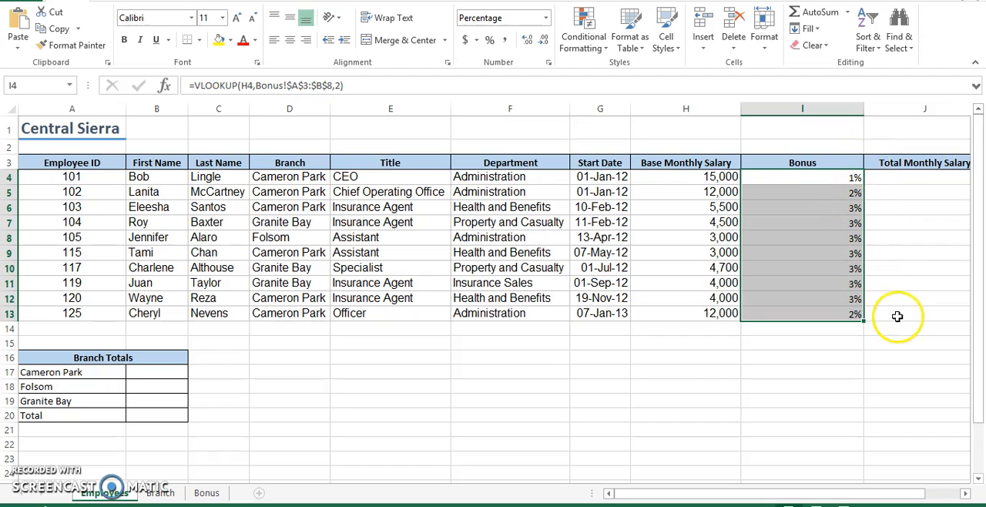
pyautogui.moveTo(897, 316)
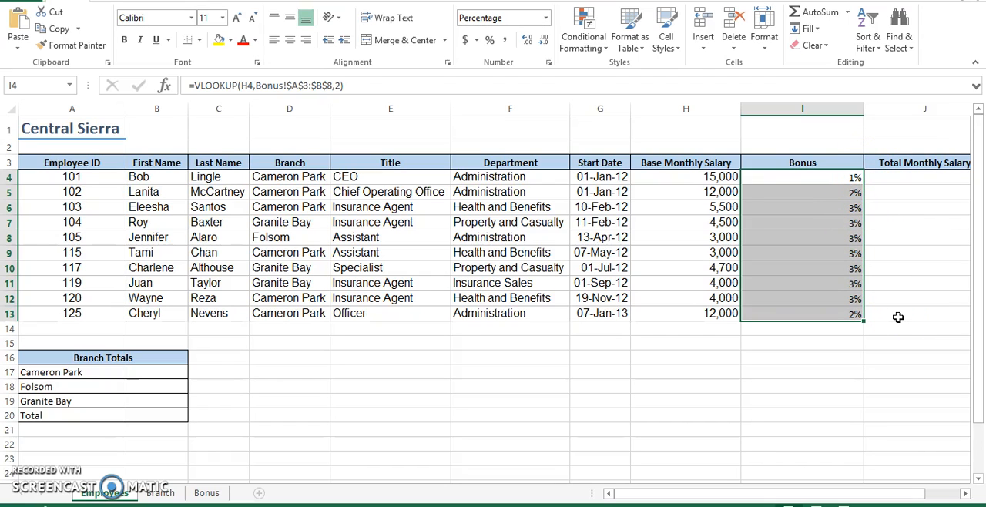